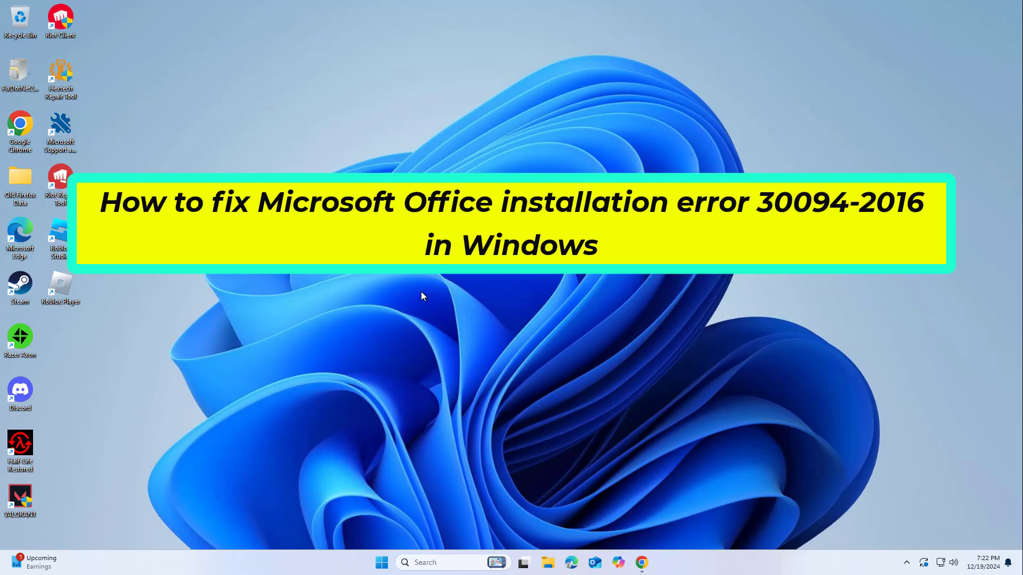
mouse_move(491, 438)
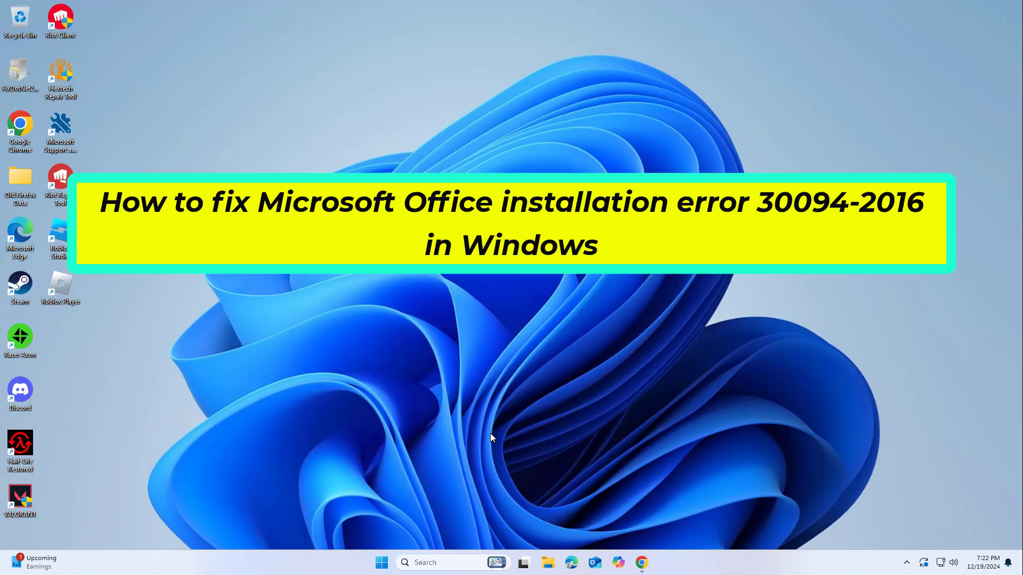
- Run OfficeSetup from the Downloads folder as administrator using File Explorer
left_click(523, 562)
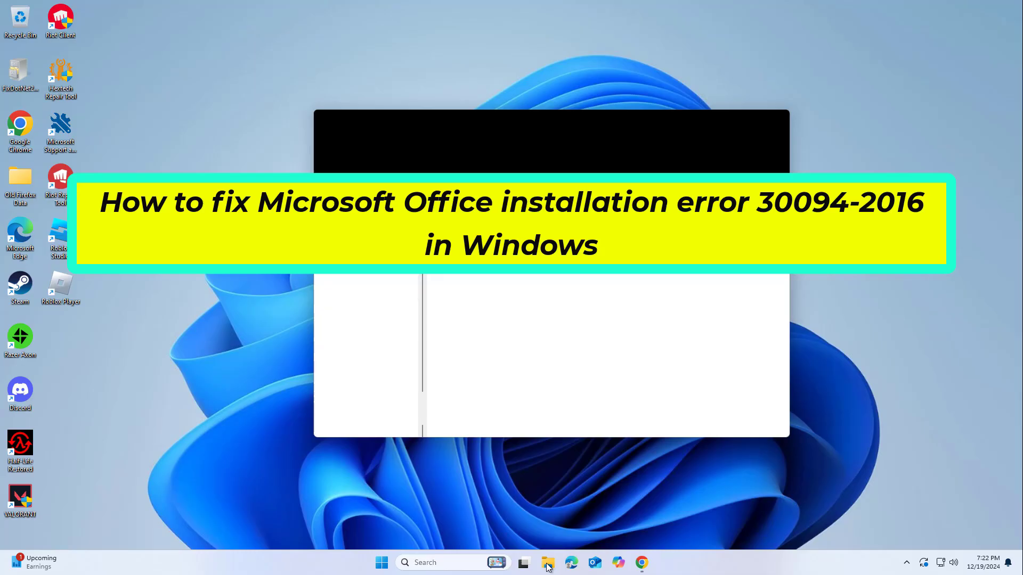
left_click(548, 563)
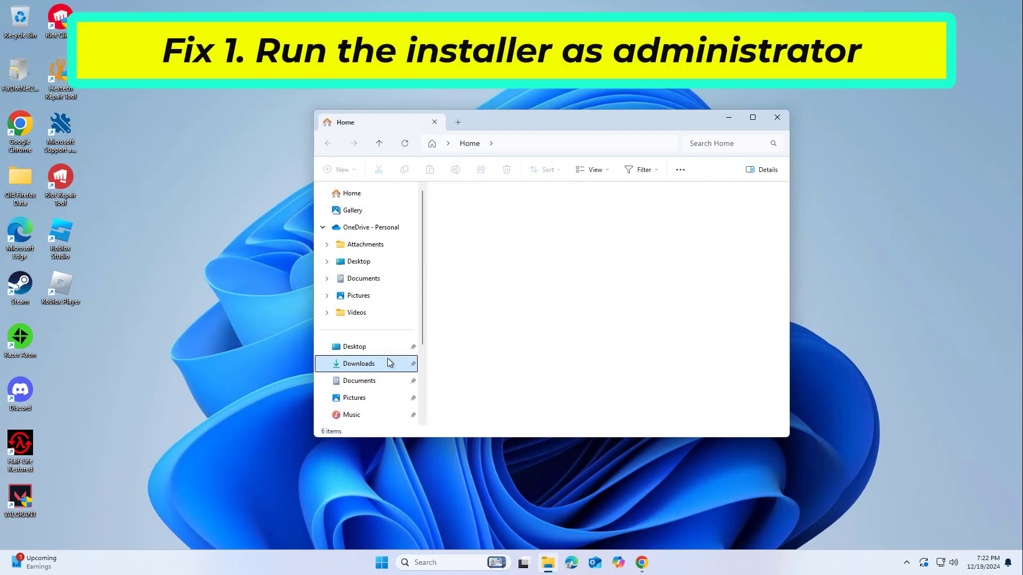
left_click(360, 364)
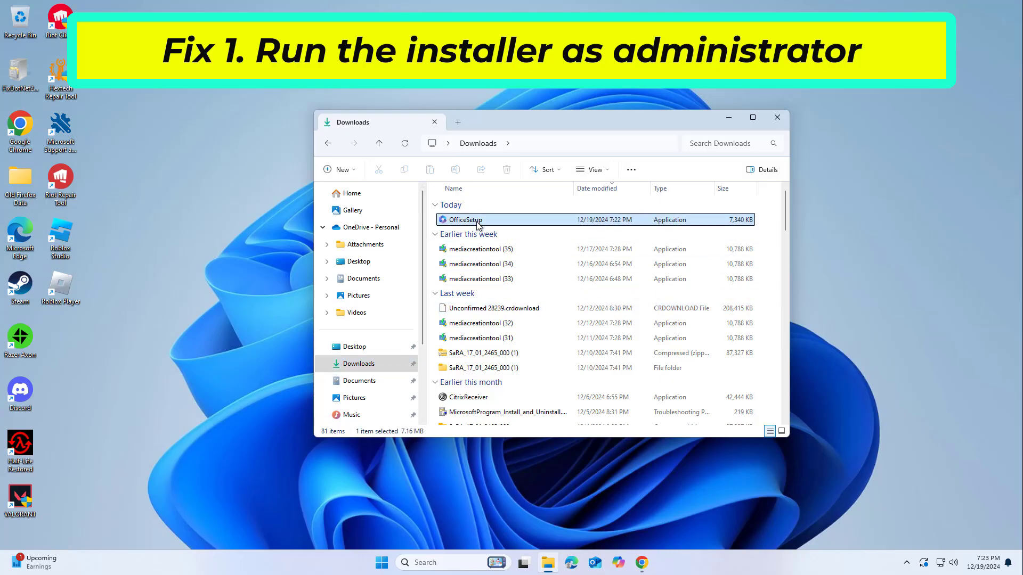
mouse_move(482, 223)
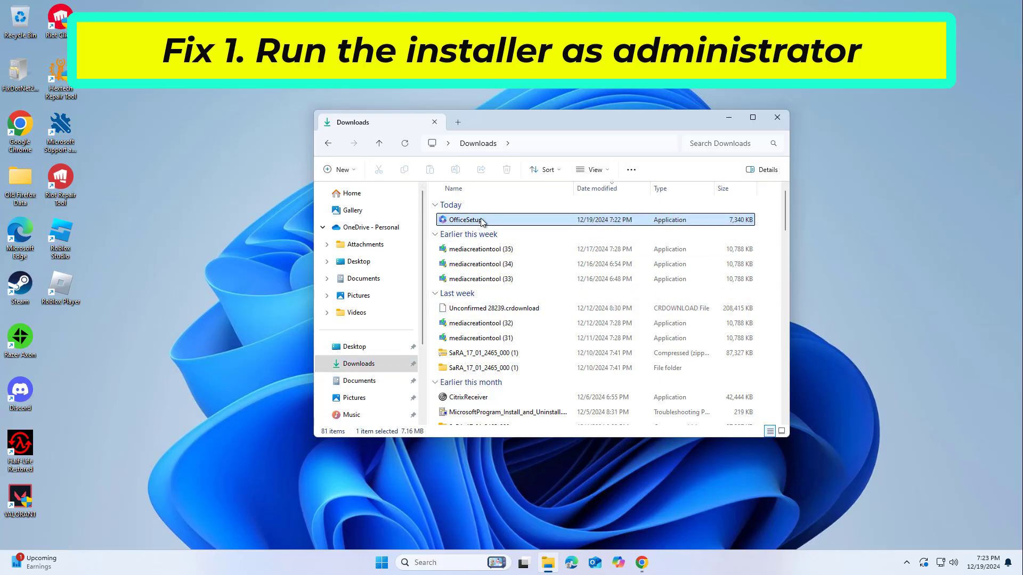
right_click(463, 220)
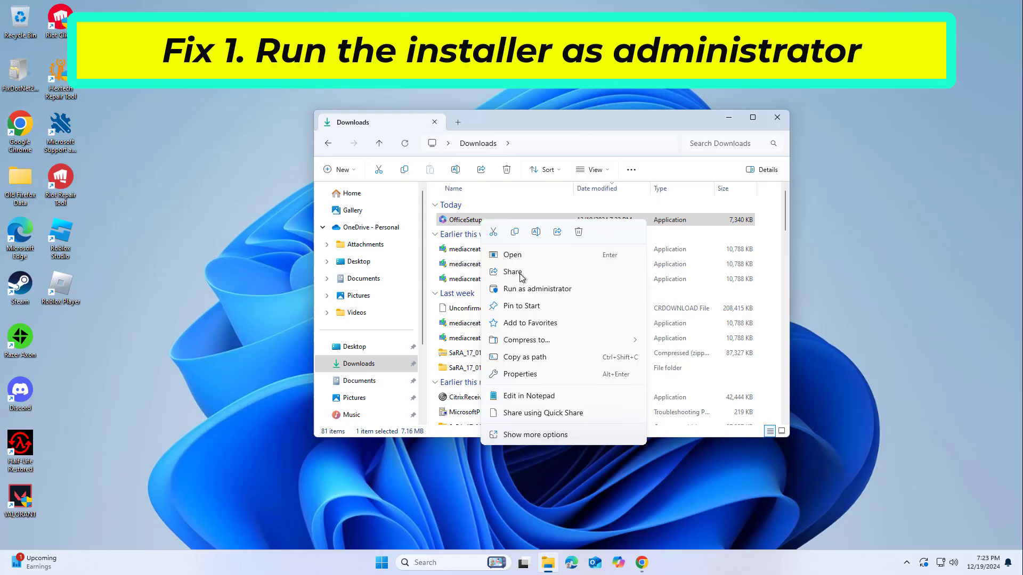
mouse_move(538, 288)
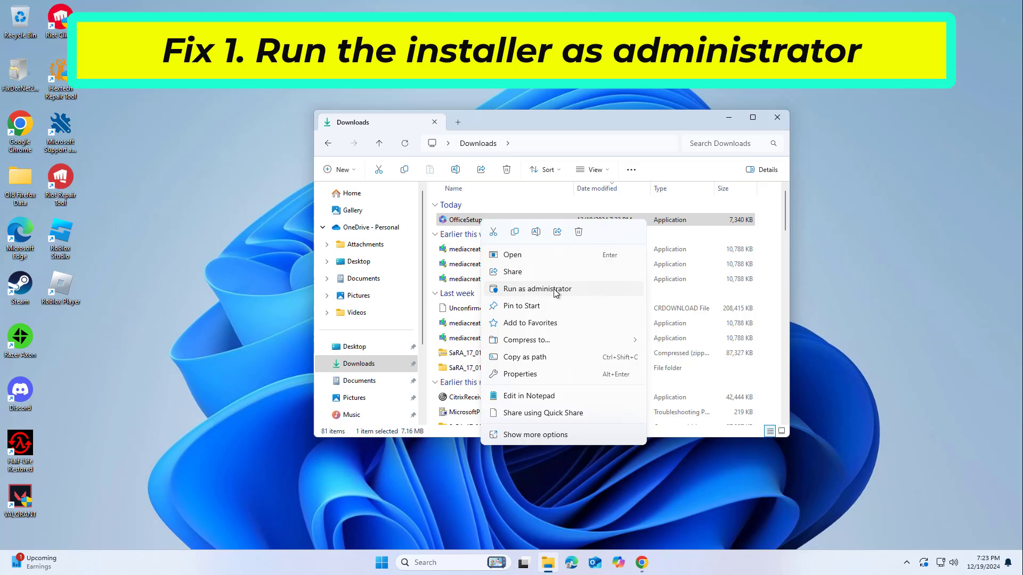
left_click(537, 288)
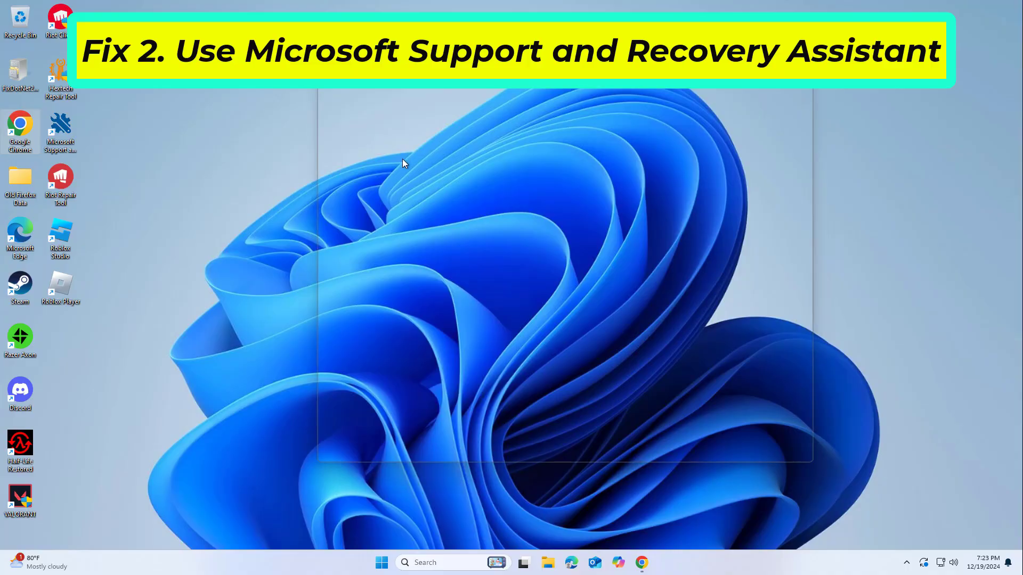
- Search Chrome for Microsoft Support and Recovery Assistant and download it from Microsoft's page
left_click(642, 563)
type("microsoft su")
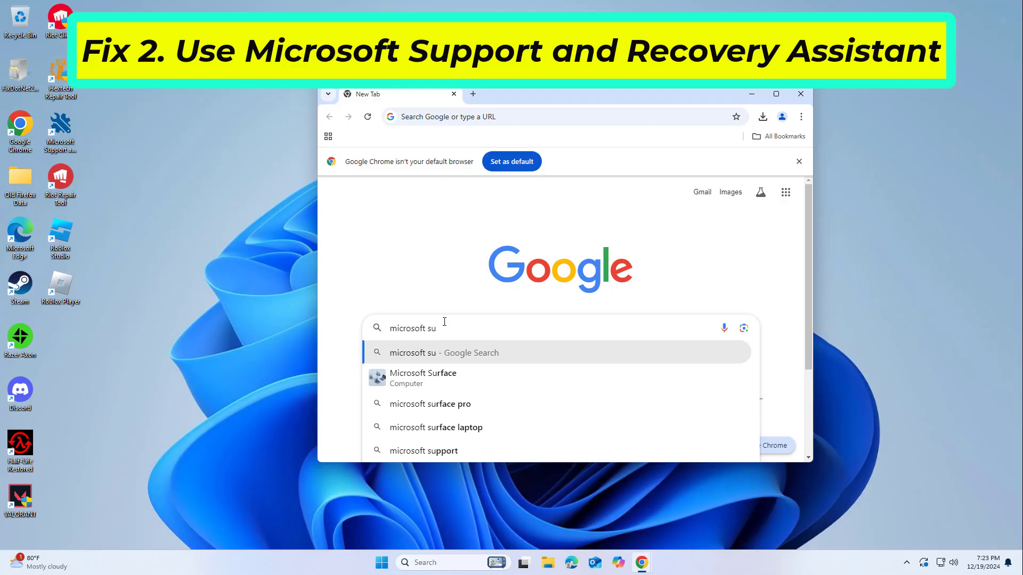
type("pport and recovery assistant download")
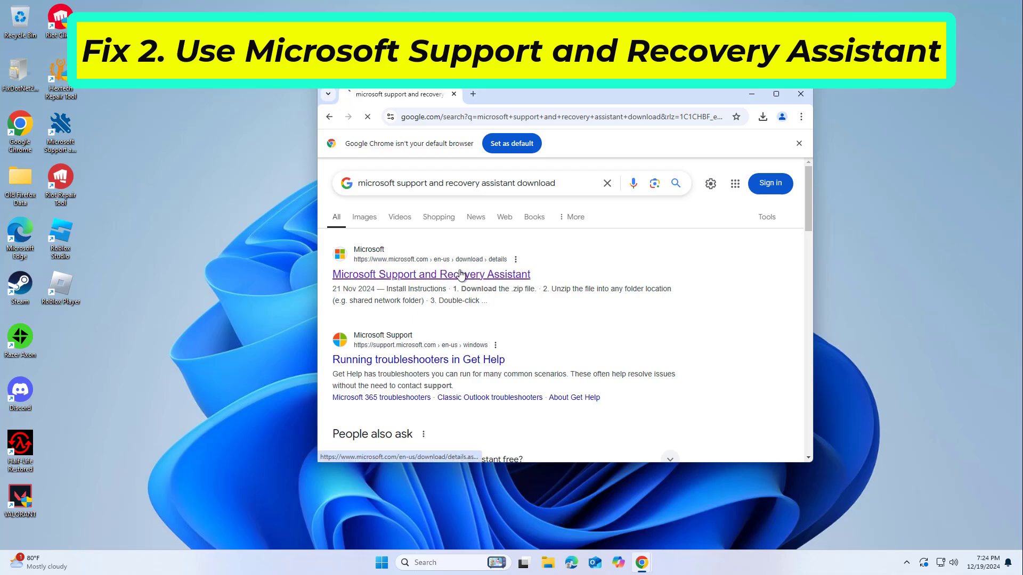
left_click(431, 274)
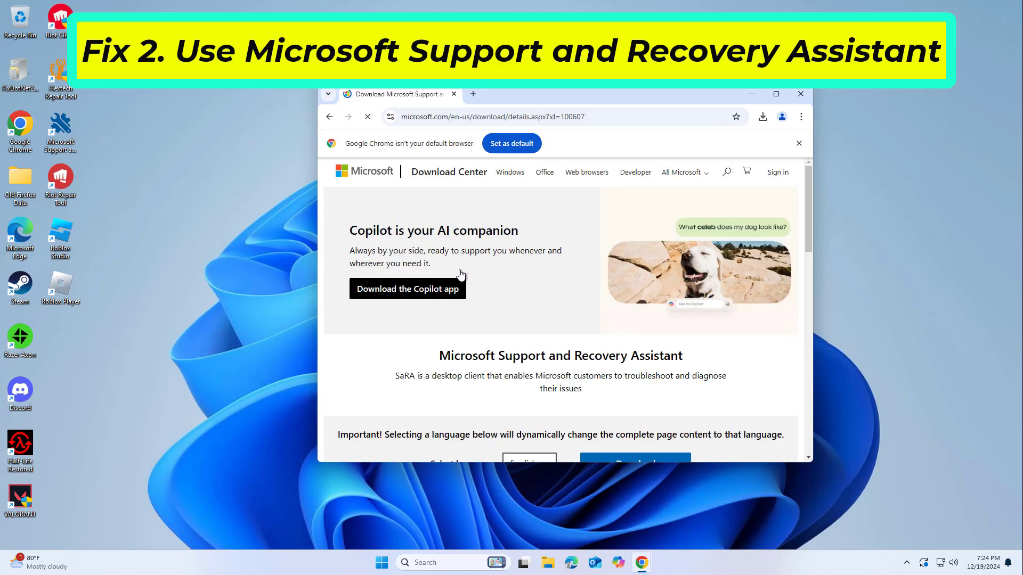
scroll("down", 3)
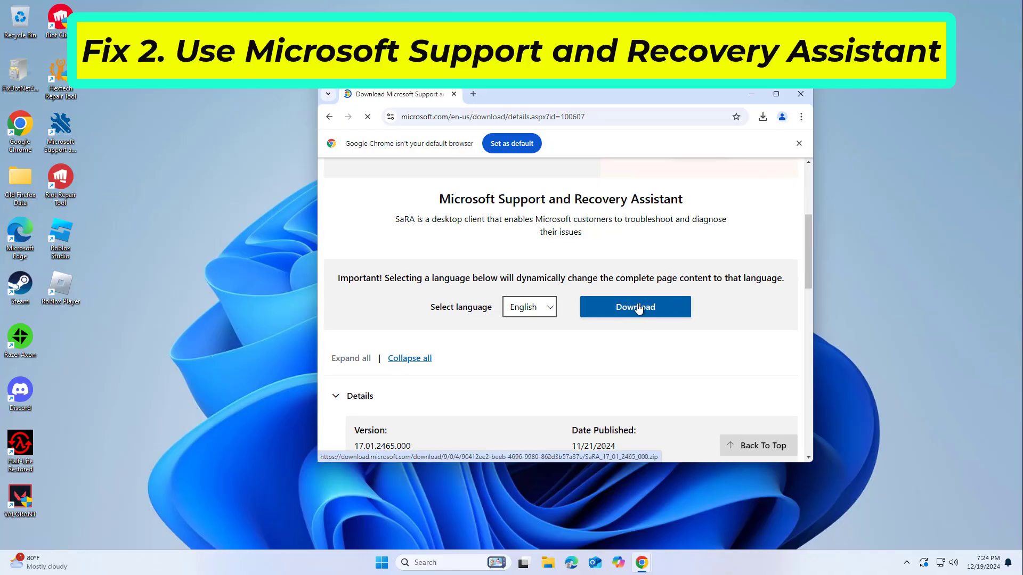
left_click(635, 307)
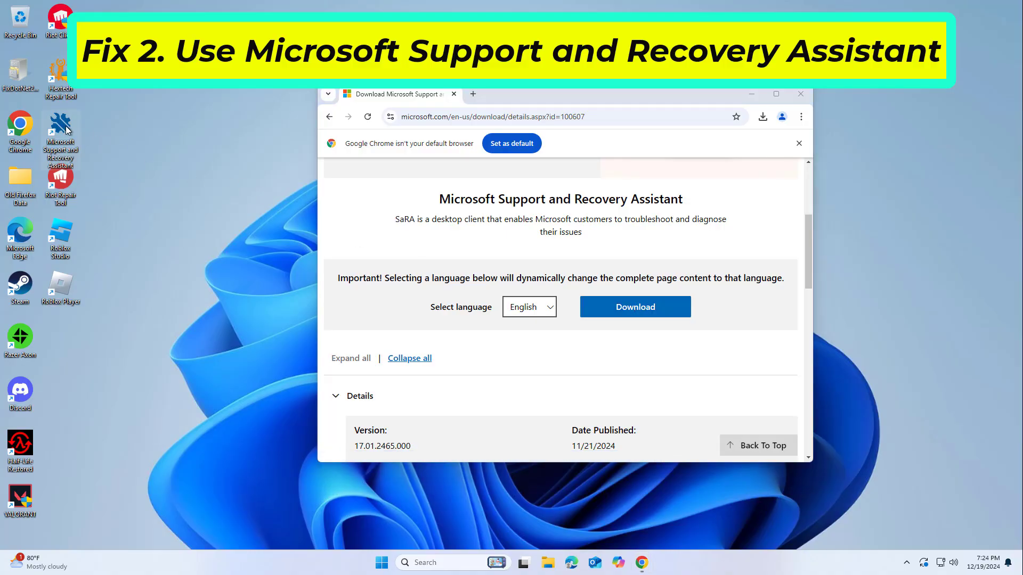
mouse_move(284, 222)
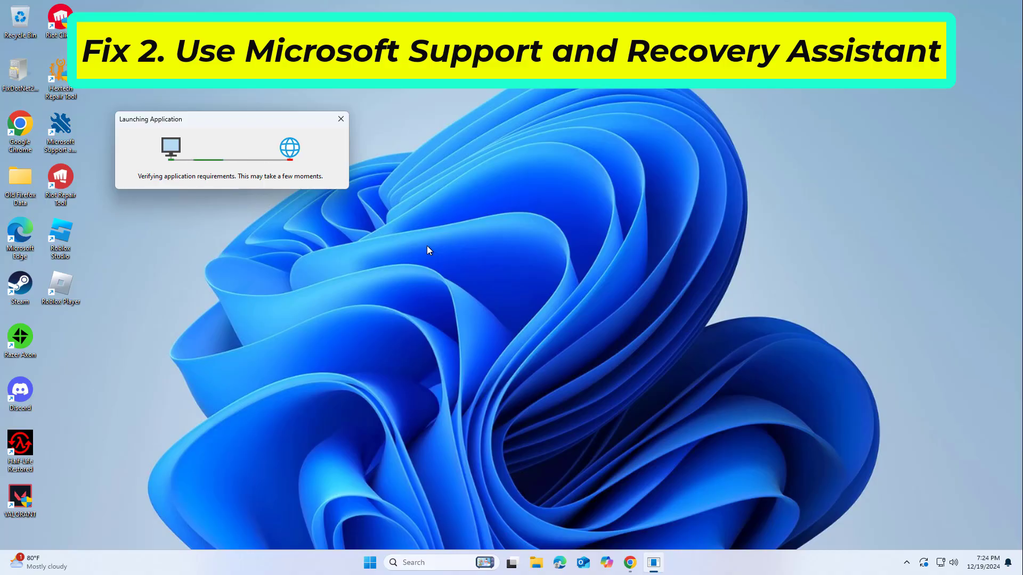
- Launch Support and Recovery Assistant and choose Office & Office Apps as the problem app
left_click(340, 119)
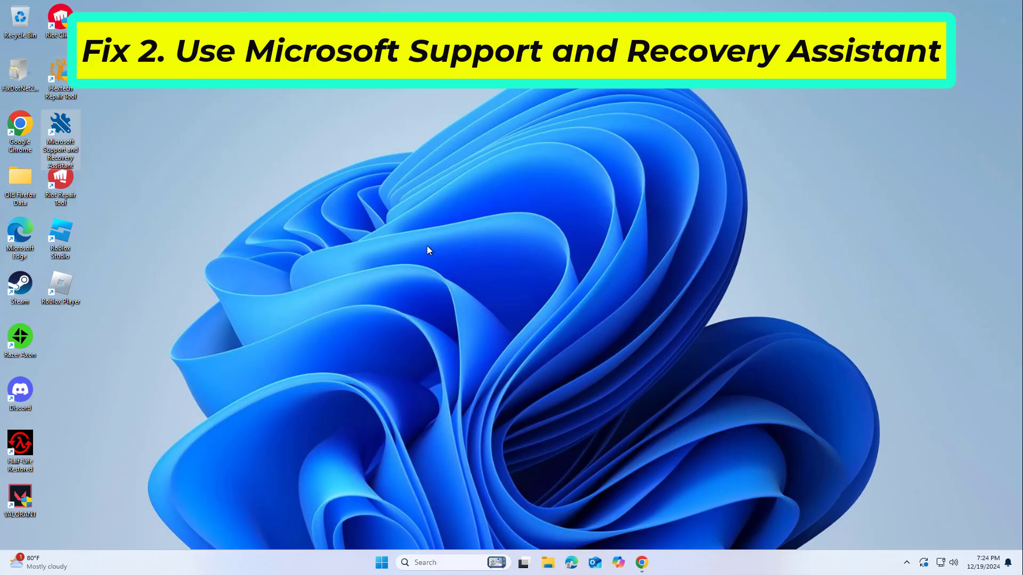
double_click(60, 131)
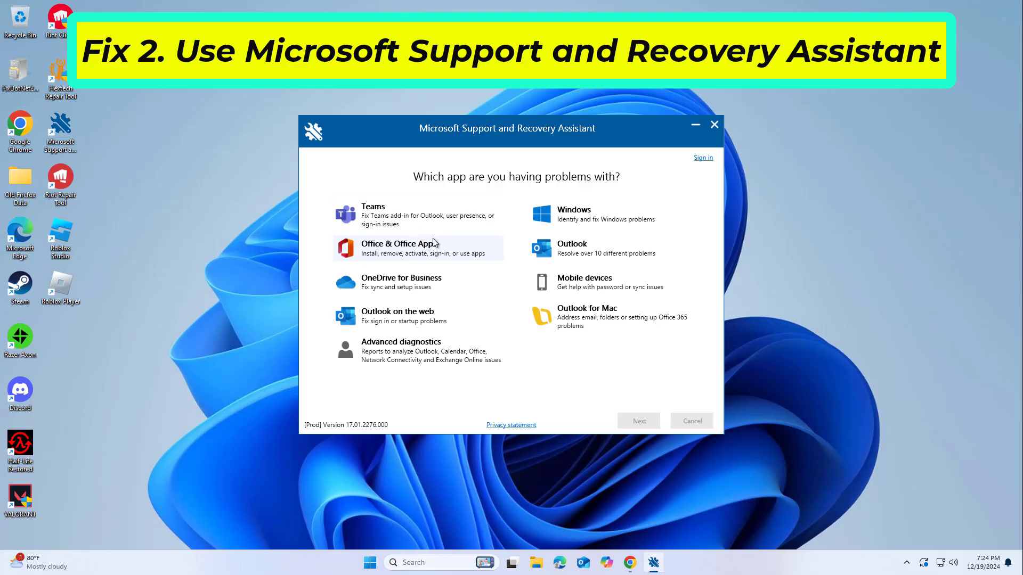
left_click(399, 248)
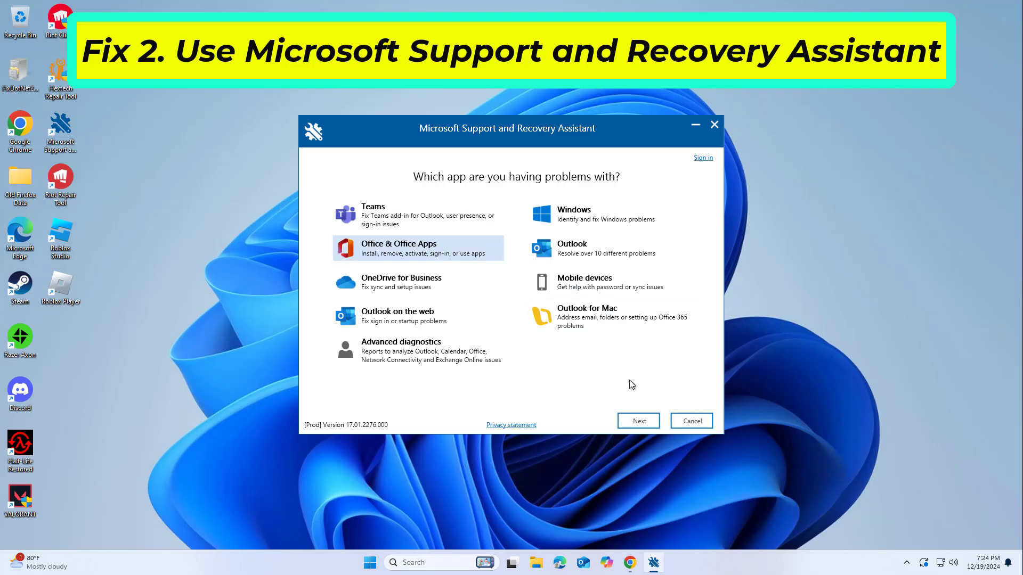
left_click(637, 421)
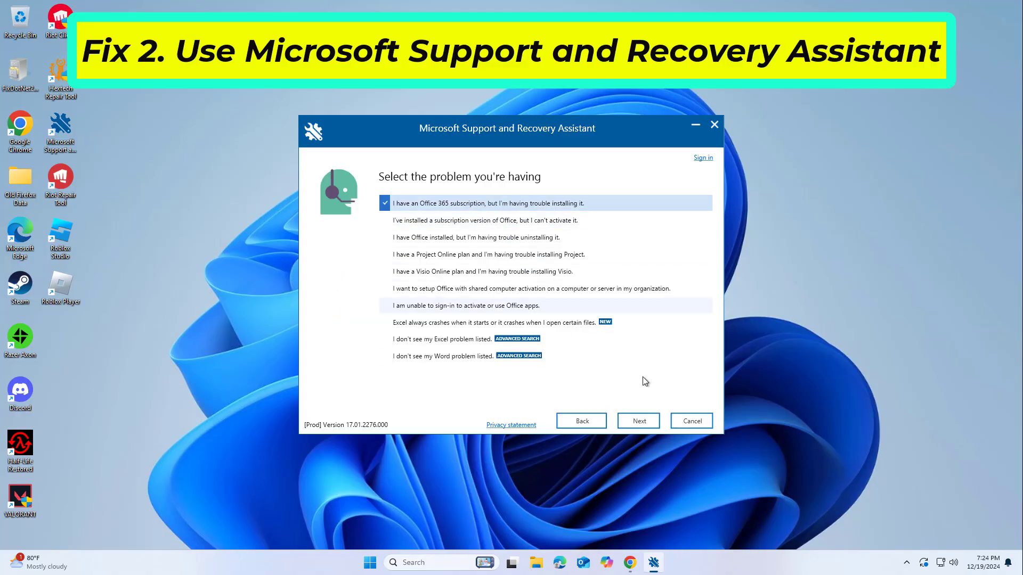
mouse_move(620, 405)
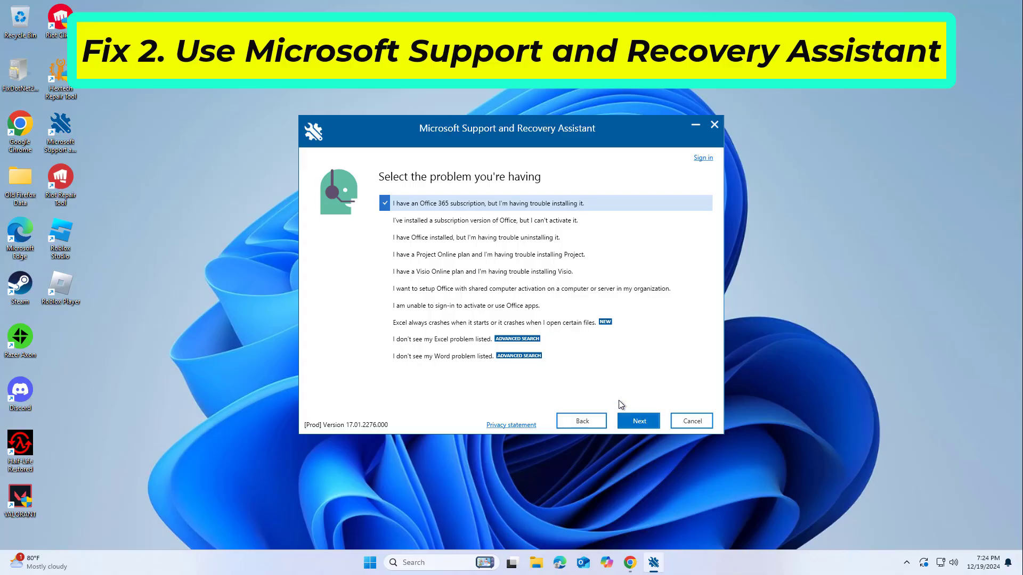
mouse_move(389, 322)
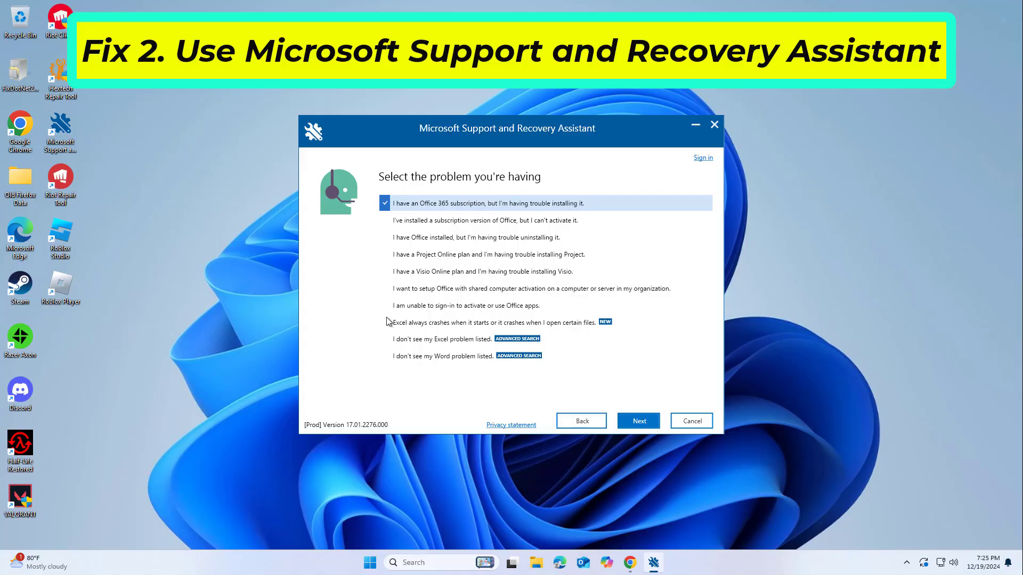
mouse_move(638, 421)
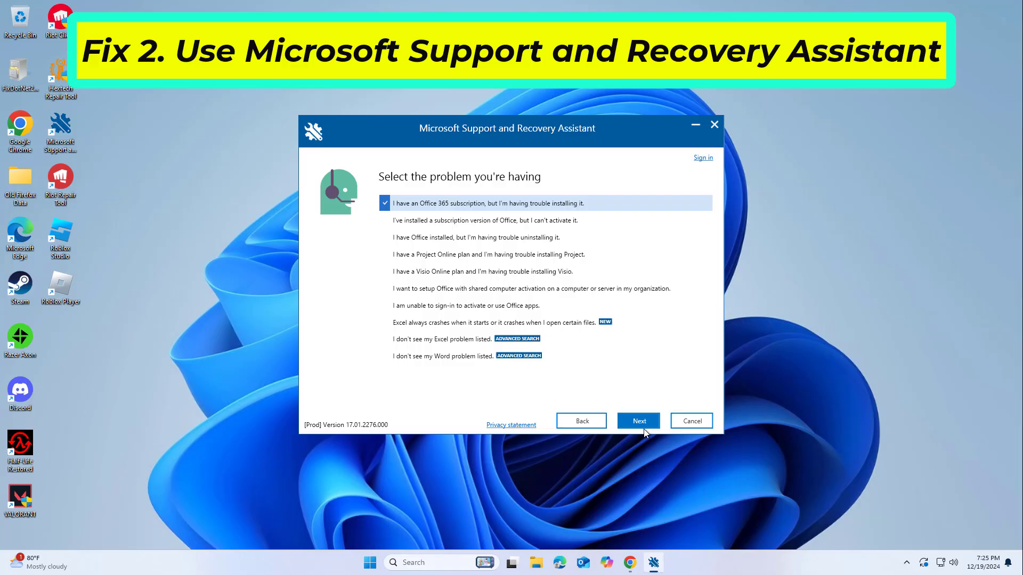
- Pick the Office 365 installation problem and confirm this is the affected machine
left_click(638, 421)
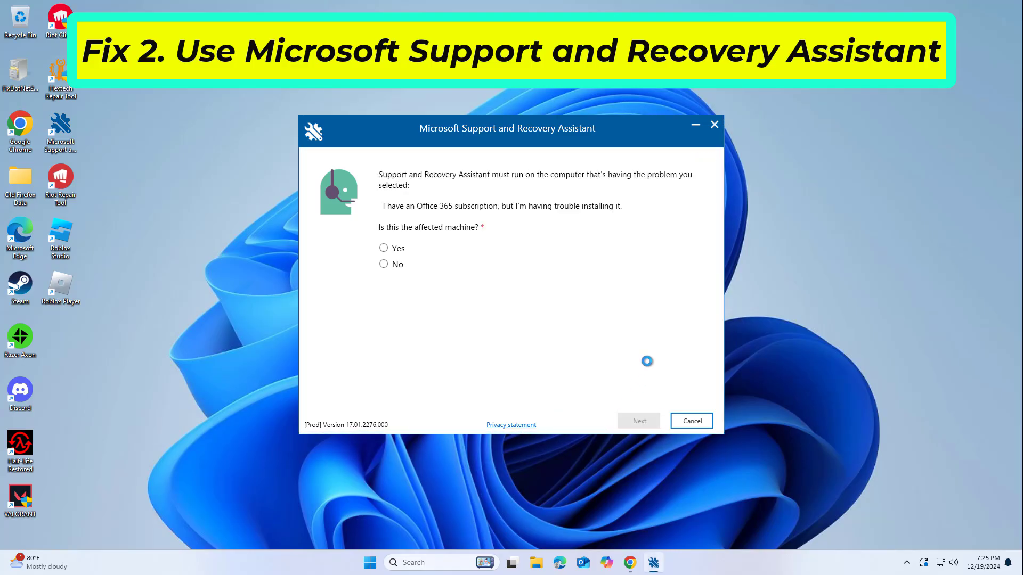
left_click(383, 248)
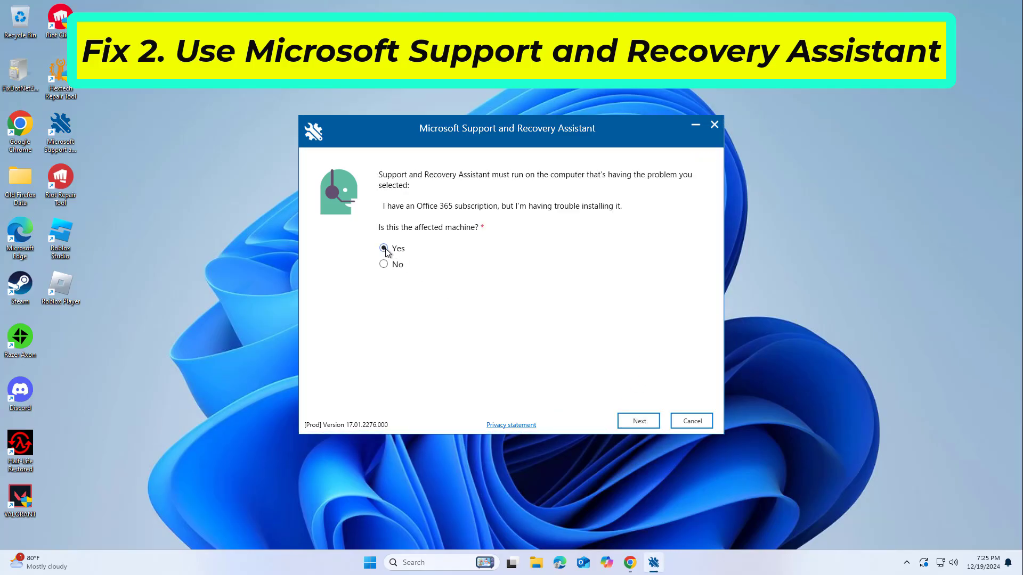
left_click(637, 420)
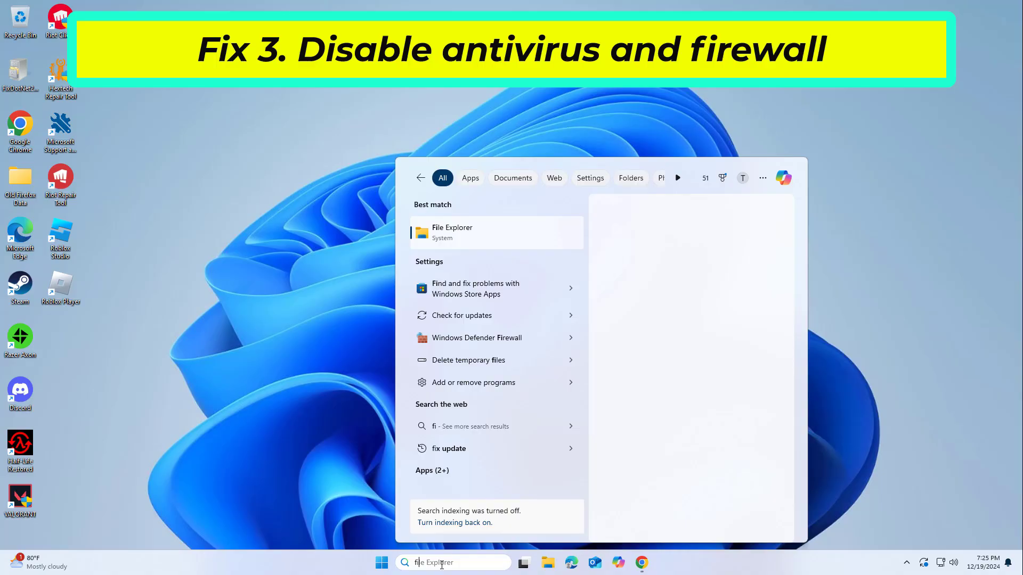
- Search 'firewall' and turn Windows Defender Firewall off for private and public networks
type("firewa")
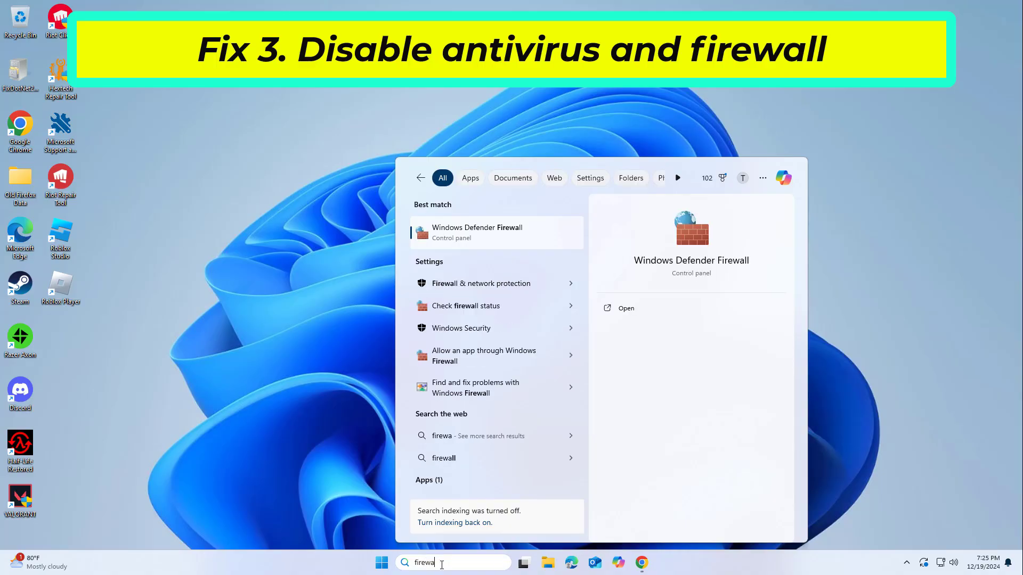
type("ll")
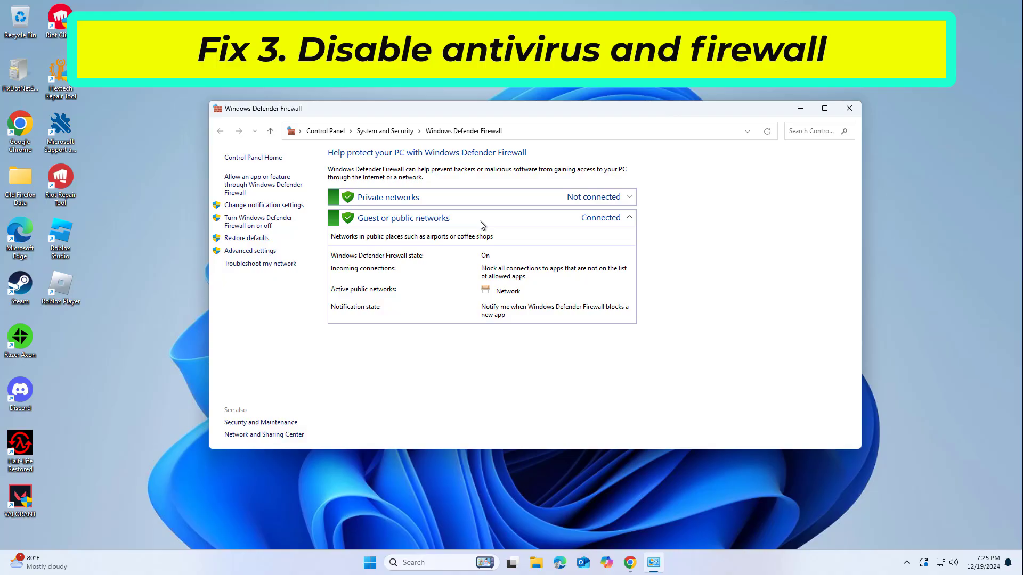
mouse_move(259, 222)
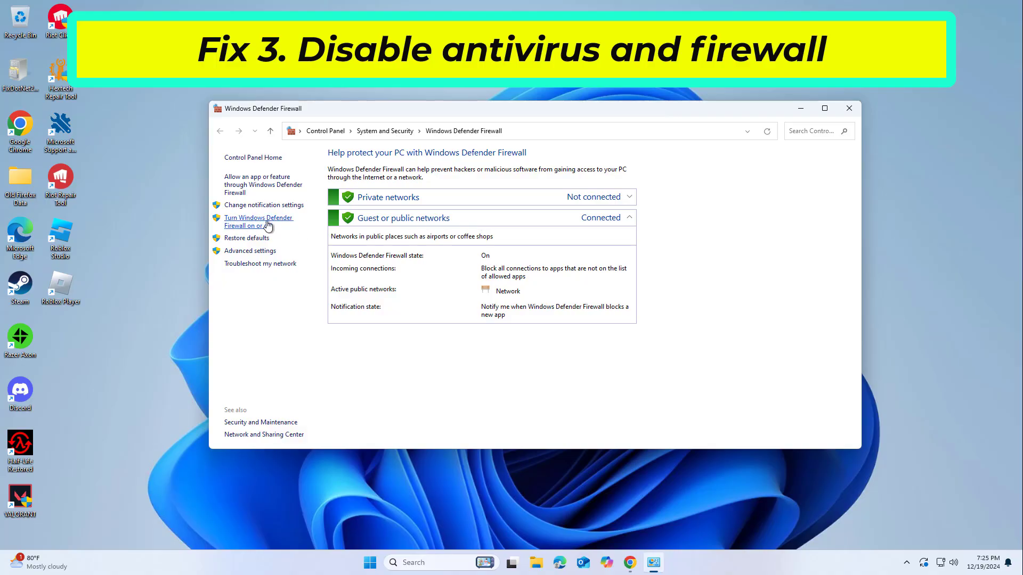
left_click(258, 221)
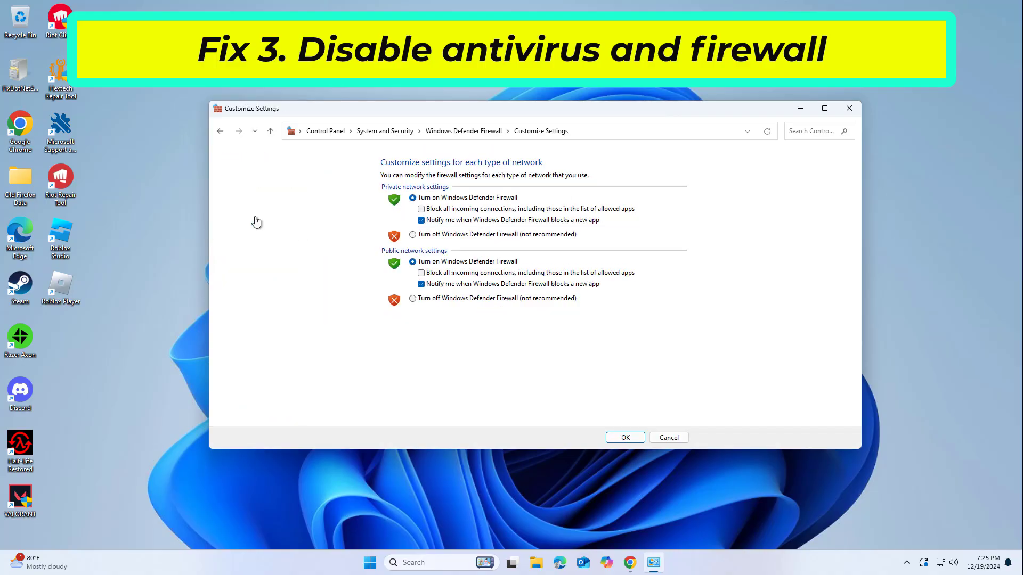
left_click(412, 235)
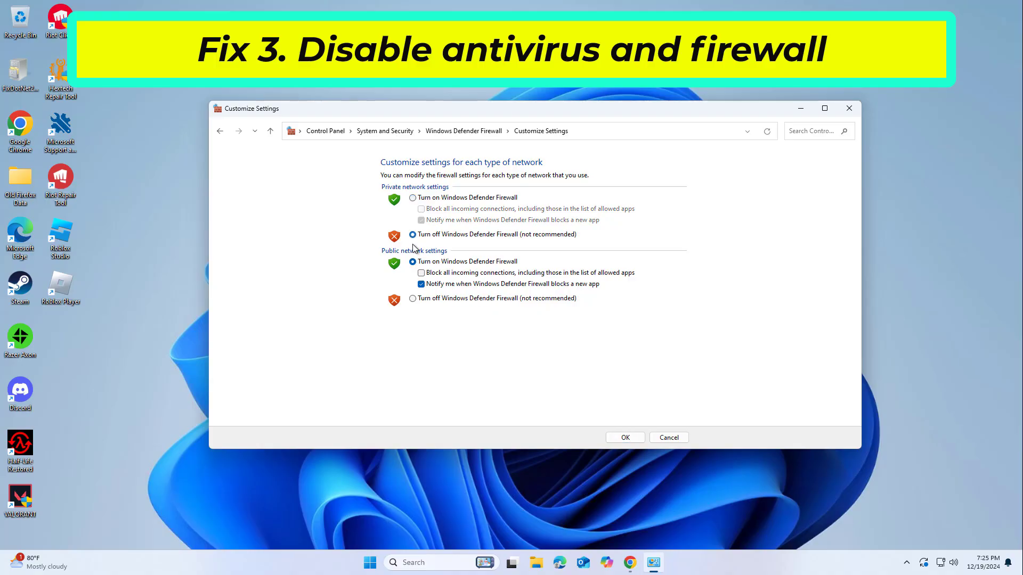
left_click(413, 299)
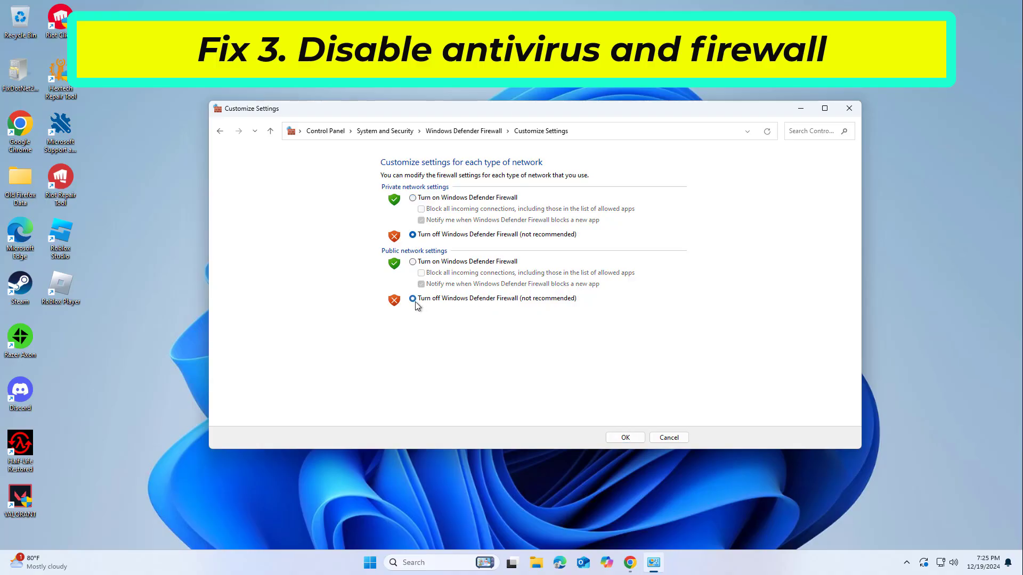
left_click(624, 437)
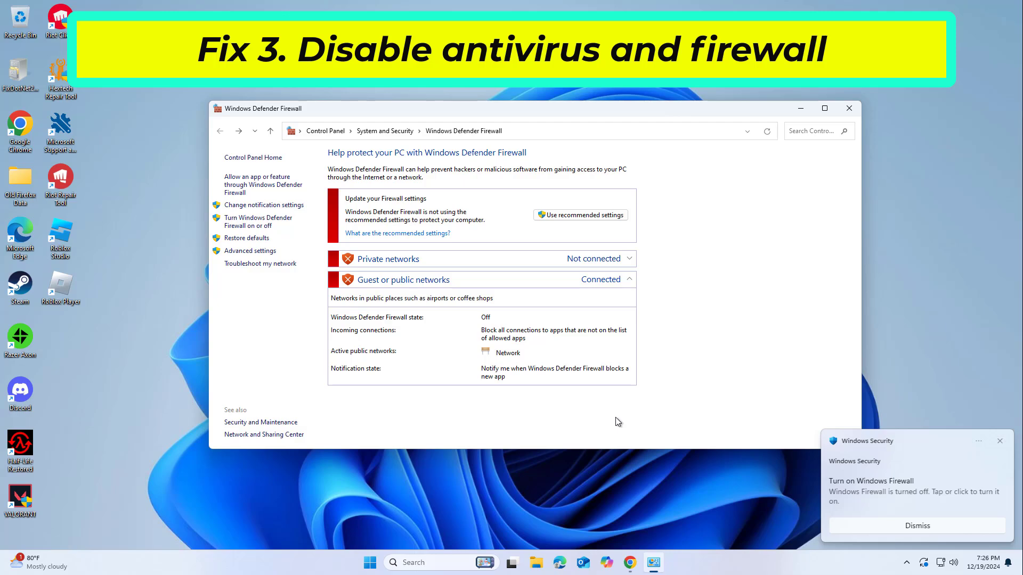
left_click(916, 526)
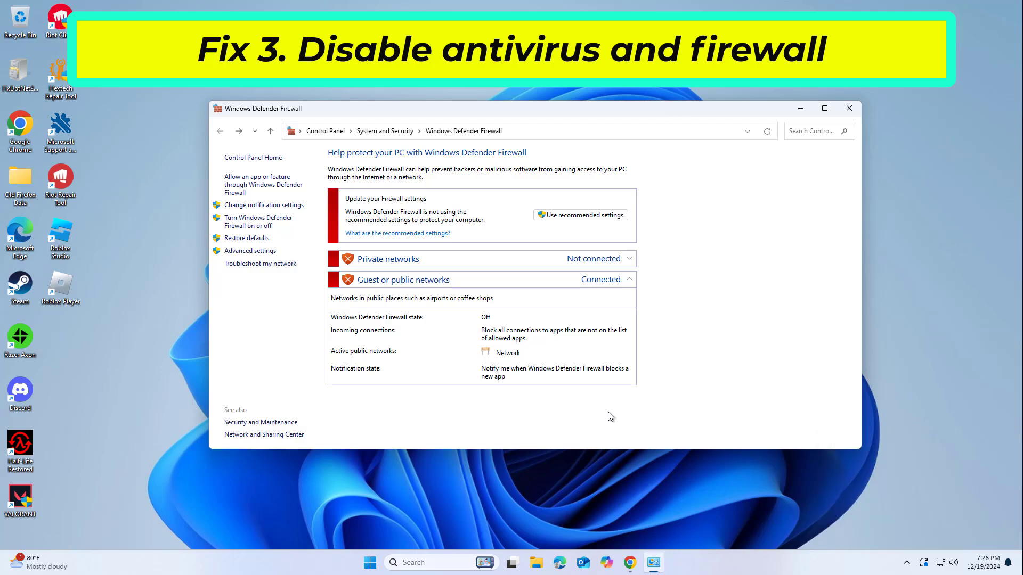
mouse_move(536, 558)
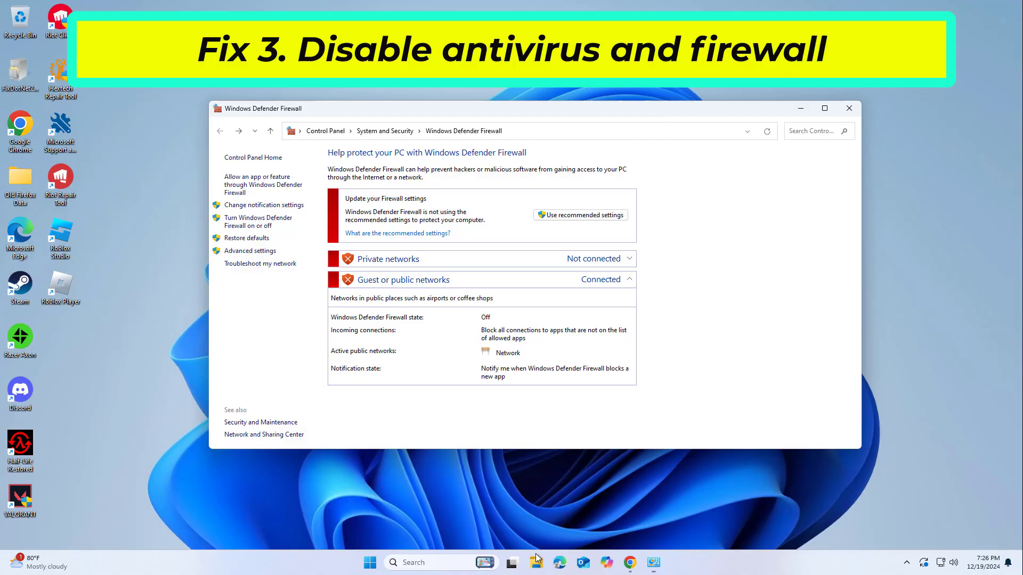
left_click(536, 563)
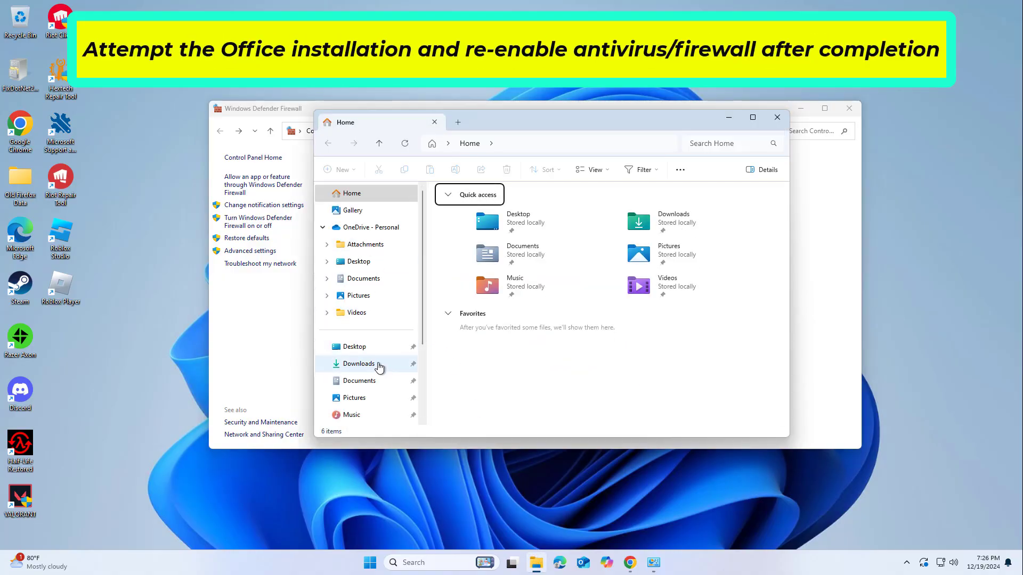
- Open Downloads and bring up the actions menu for OfficeSetup
left_click(358, 364)
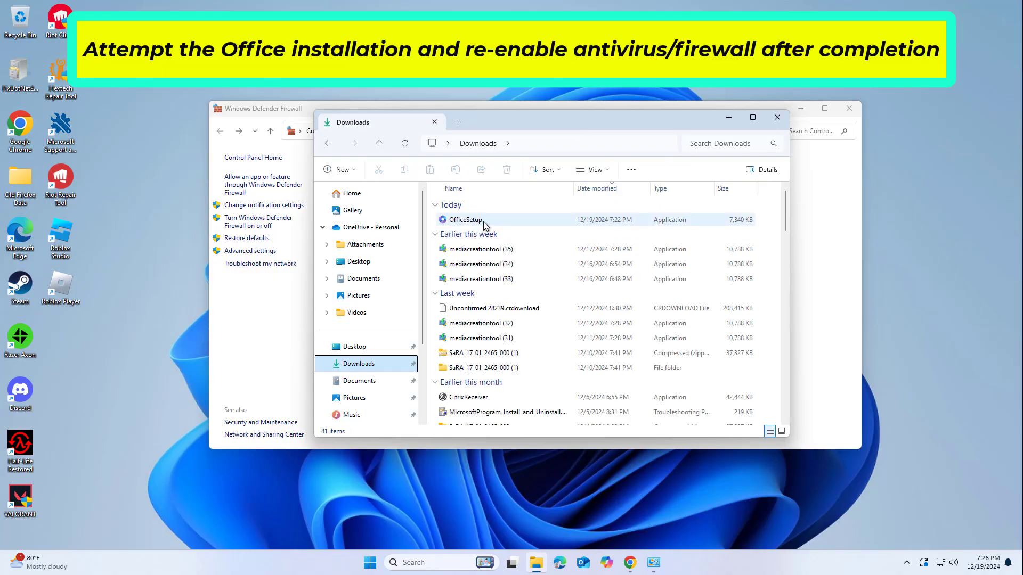
right_click(464, 219)
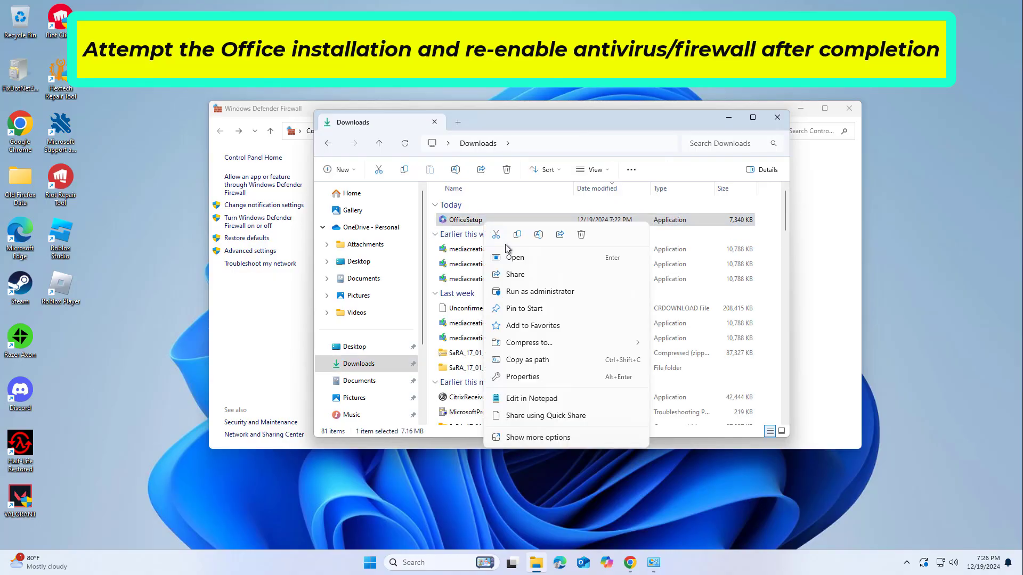
mouse_move(540, 292)
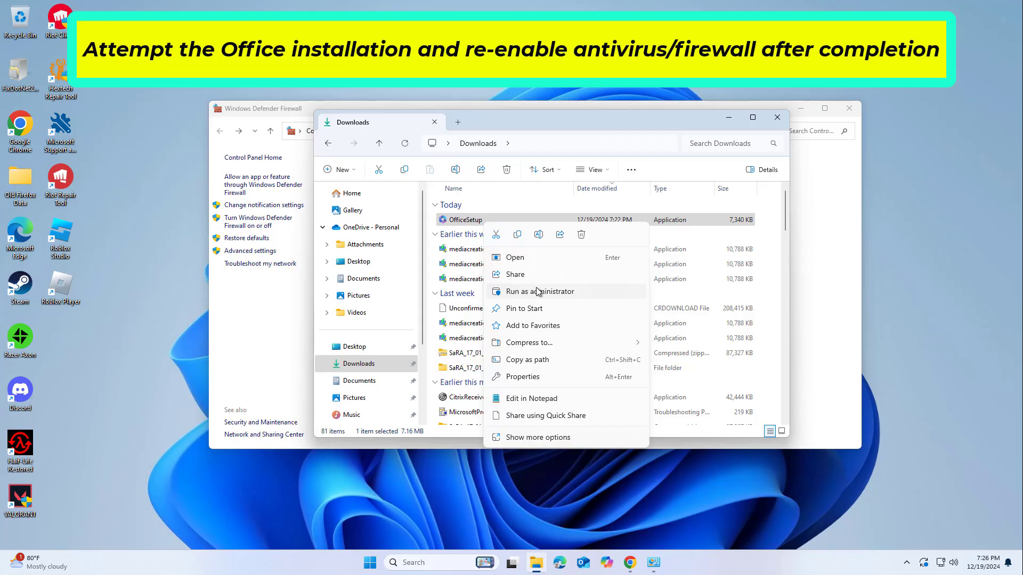
mouse_move(235, 5)
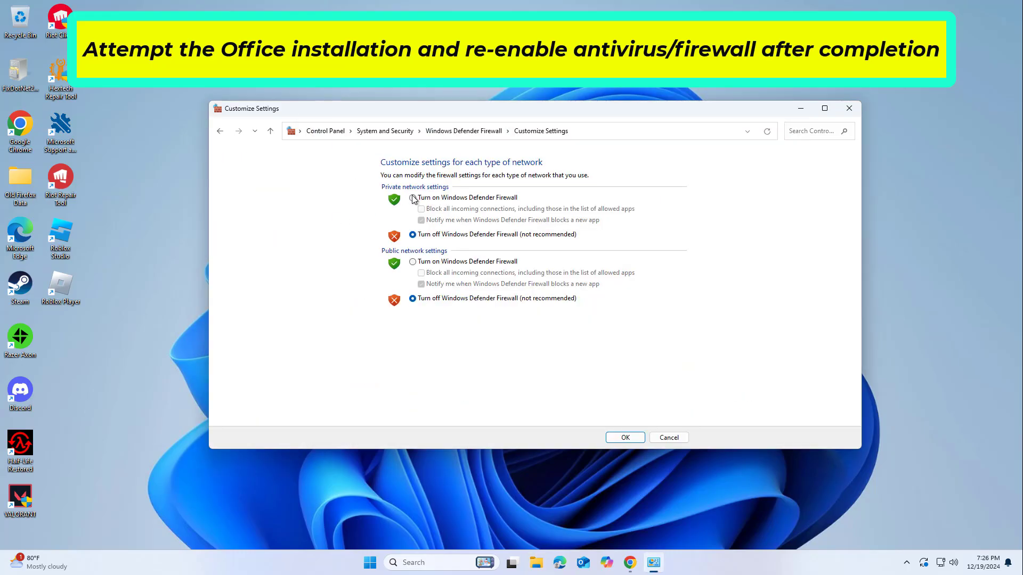
- Turn Windows Defender Firewall back on, apply with OK, and close the window
left_click(412, 197)
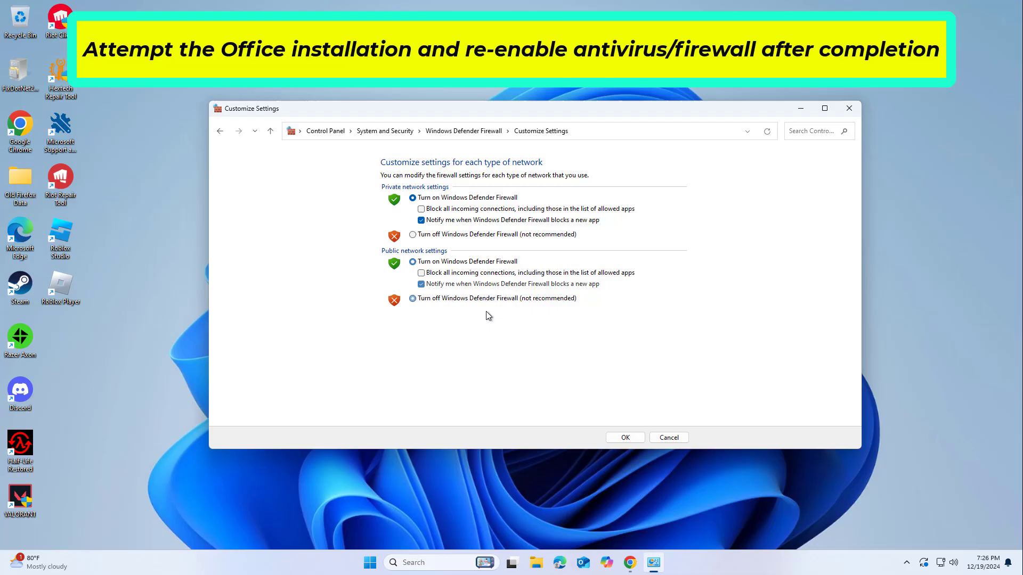
left_click(624, 437)
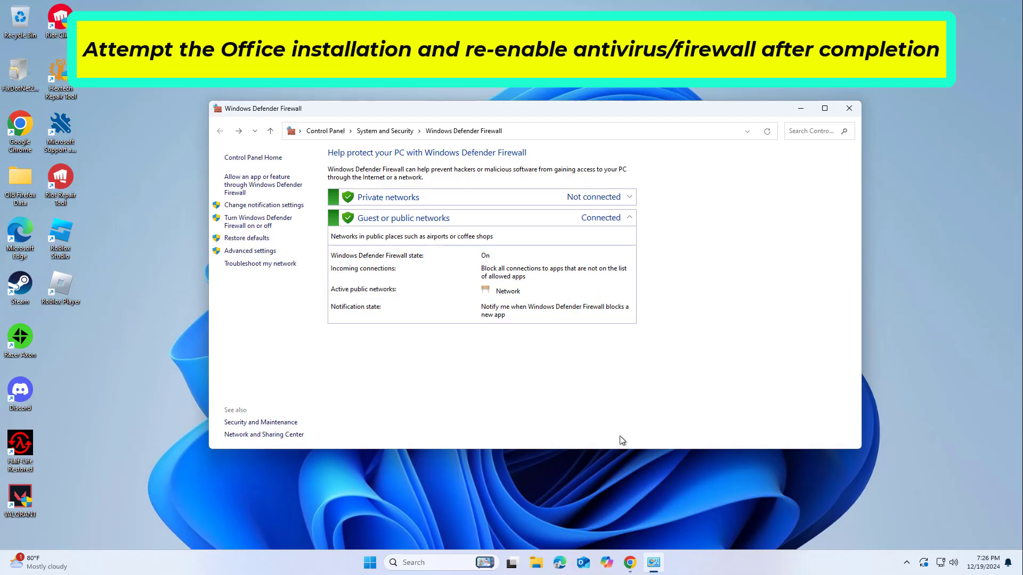
left_click(849, 108)
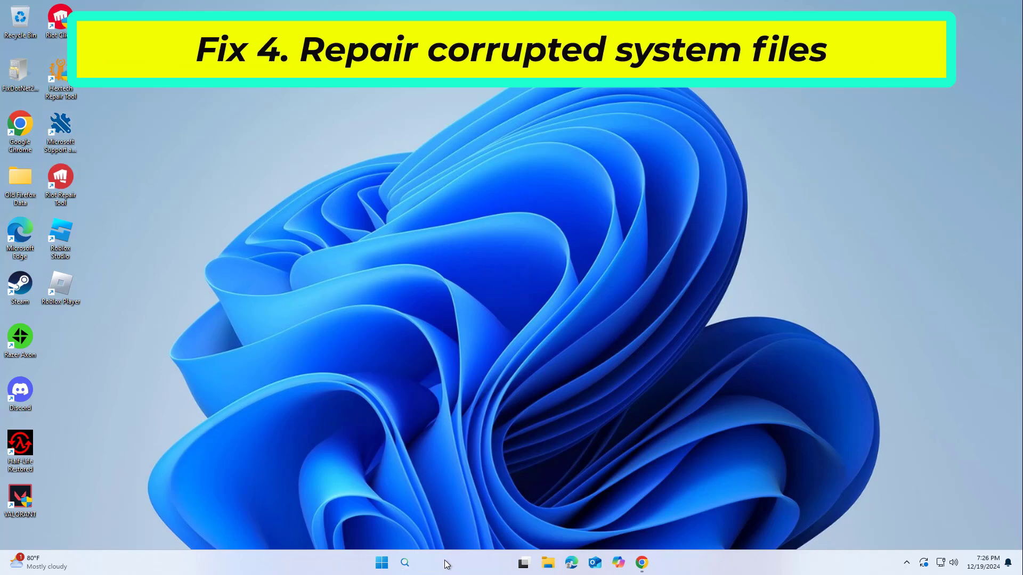
- Run Command Prompt as administrator from a 'cmd' search and type sfc
type("cmd")
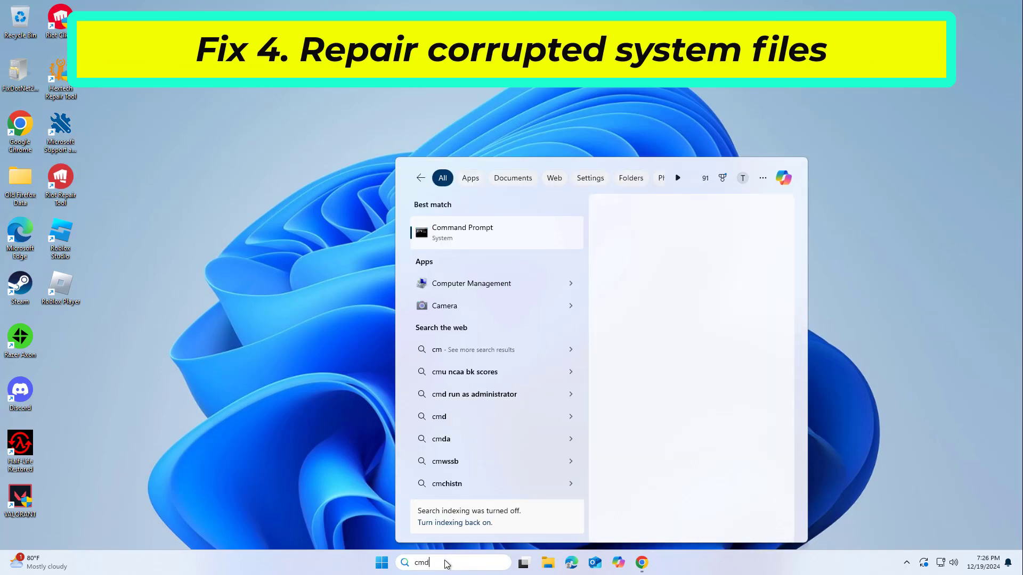
left_click(462, 232)
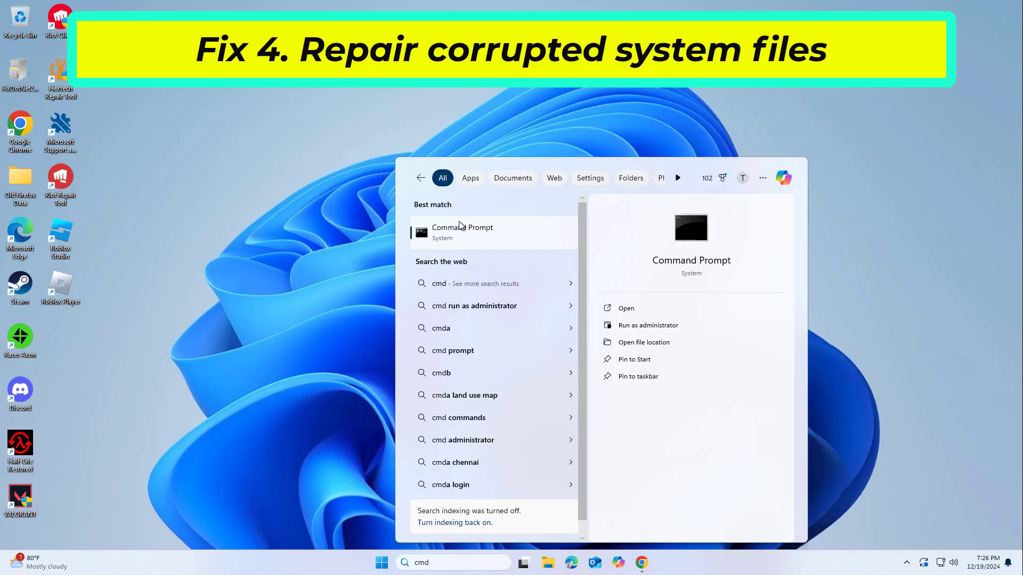
left_click(625, 308)
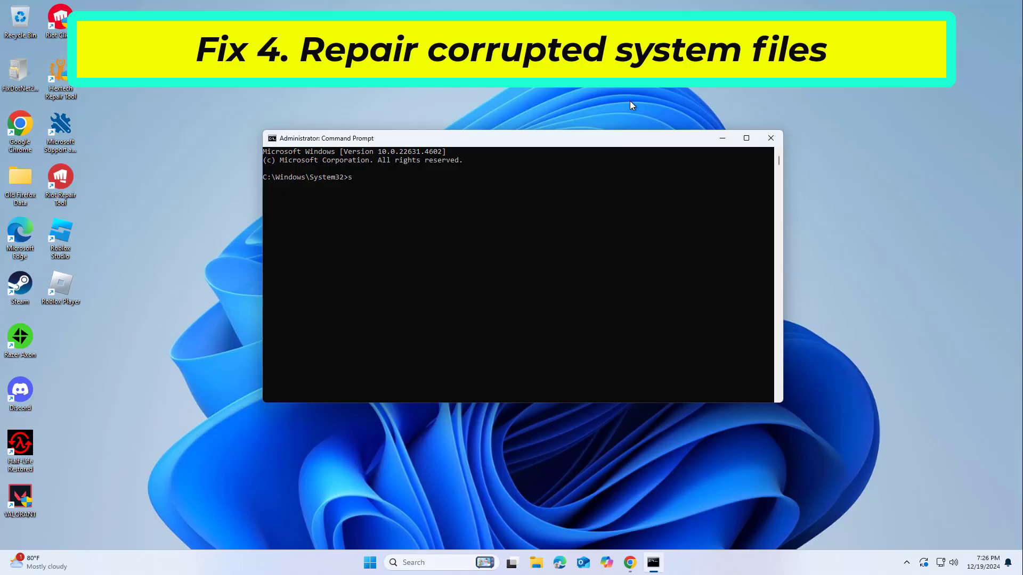
type("sfc .")
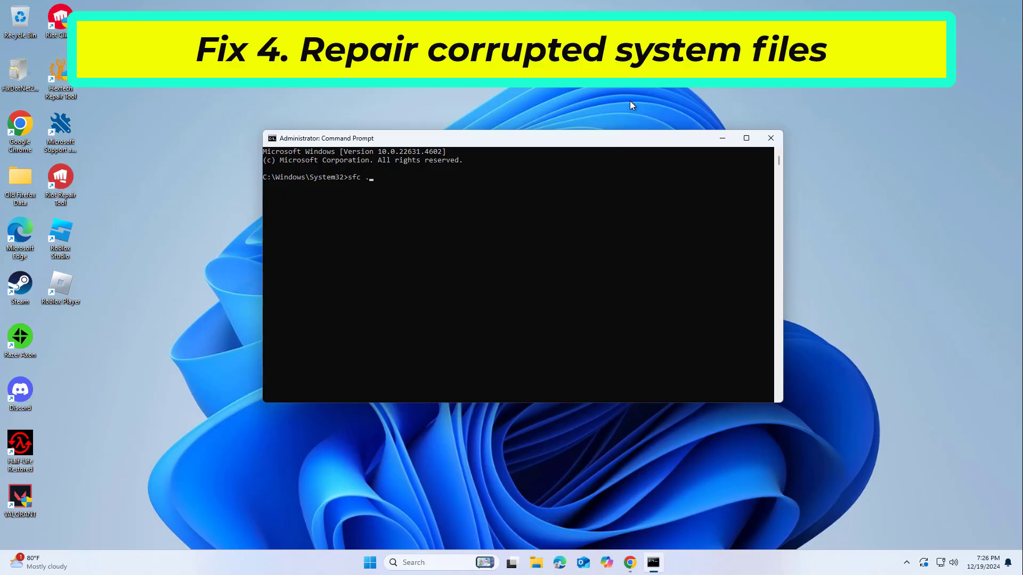